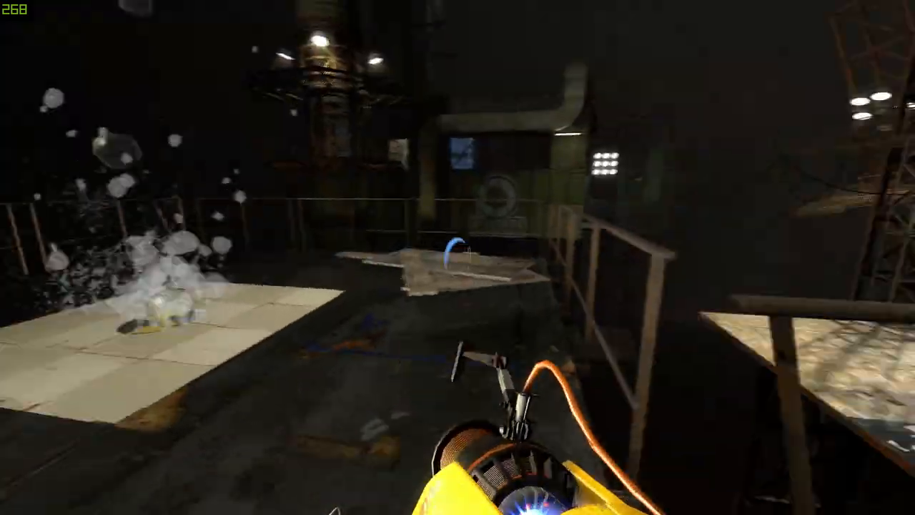
mouse_move(457, 257)
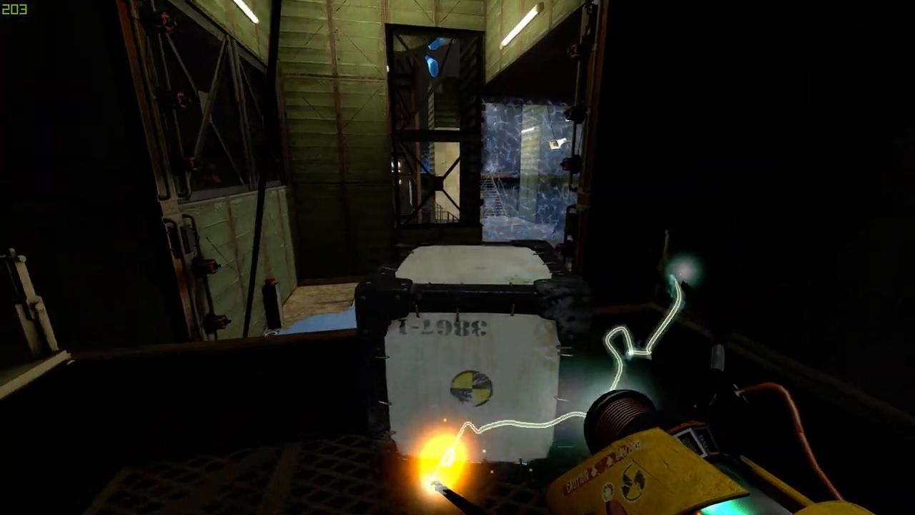
mouse_move(457, 257)
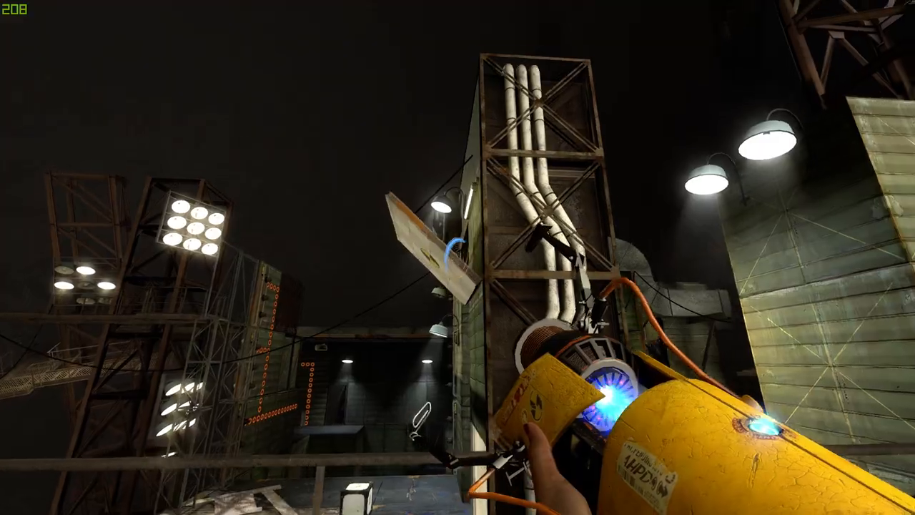
mouse_move(458, 257)
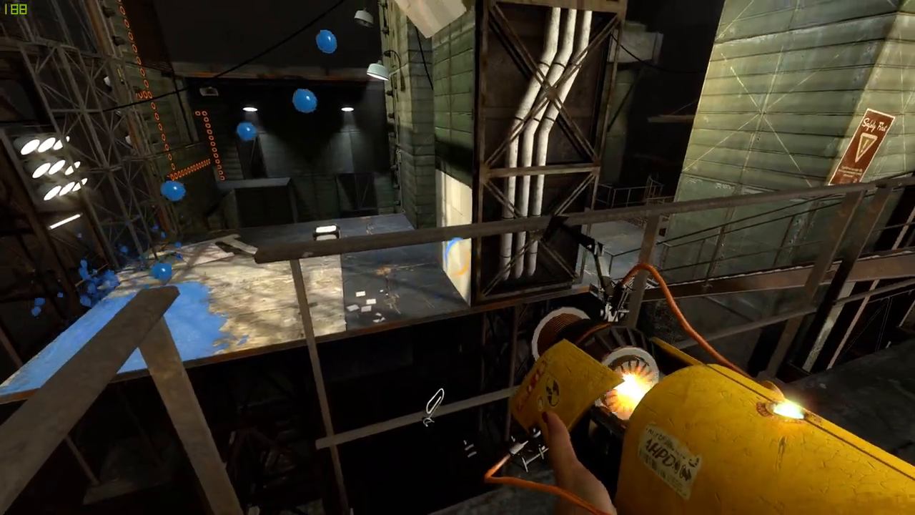
mouse_move(457, 257)
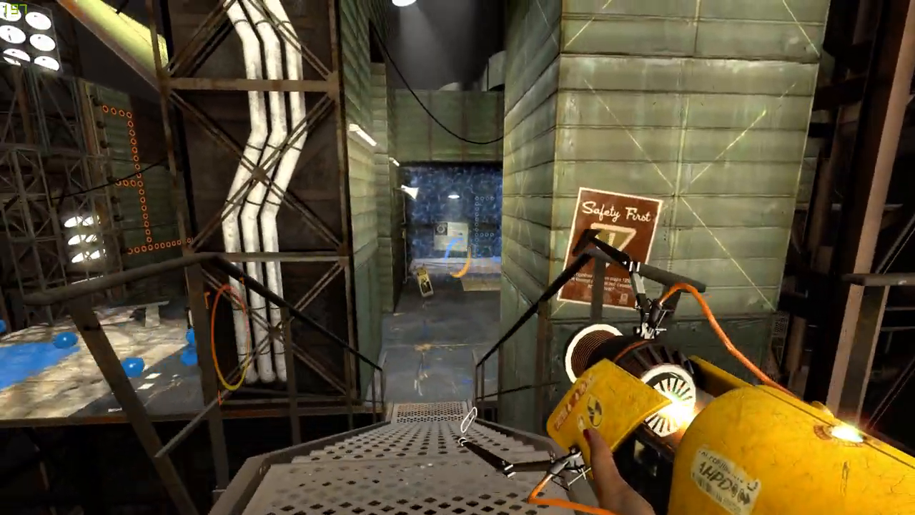
mouse_move(457, 257)
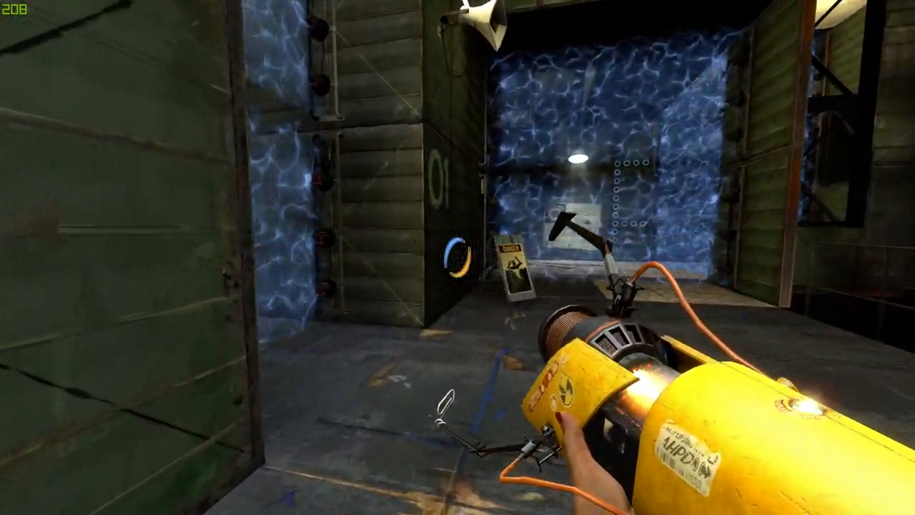